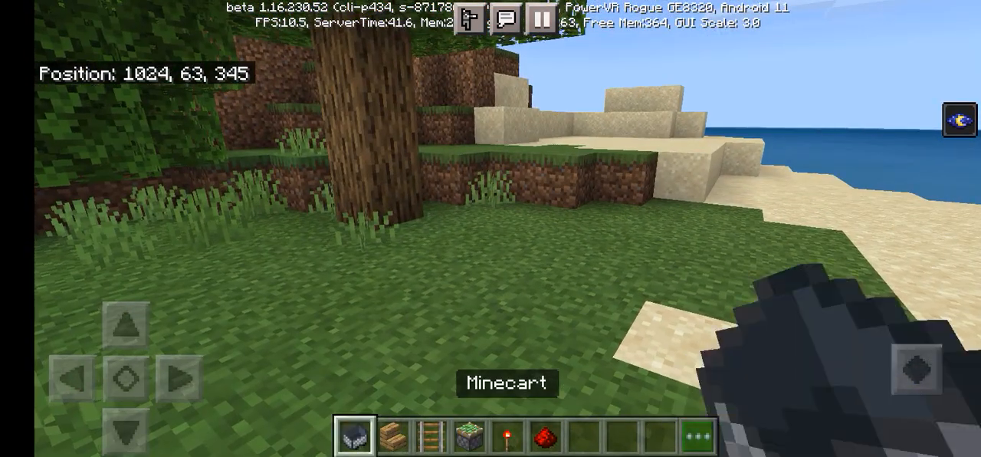
Step: Select the sticky piston in the hotbar in place of the minecart
left_click(394, 444)
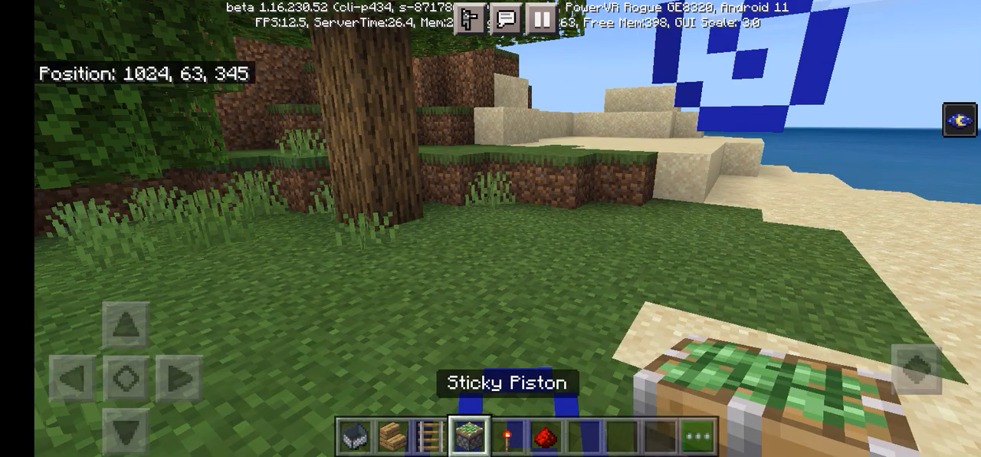
Step: Build the railed minecart beside the sticky piston, enclose it in oak planks, ending with planks in hand
left_click(512, 438)
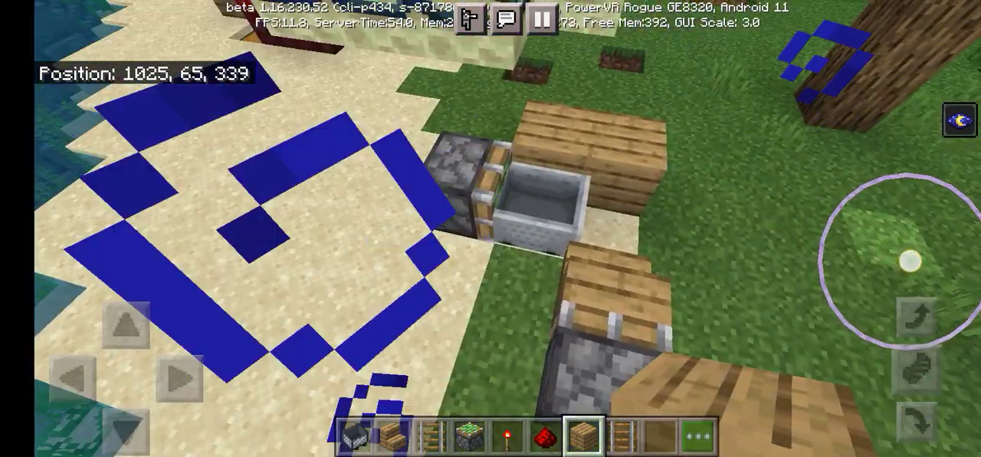
left_click(547, 441)
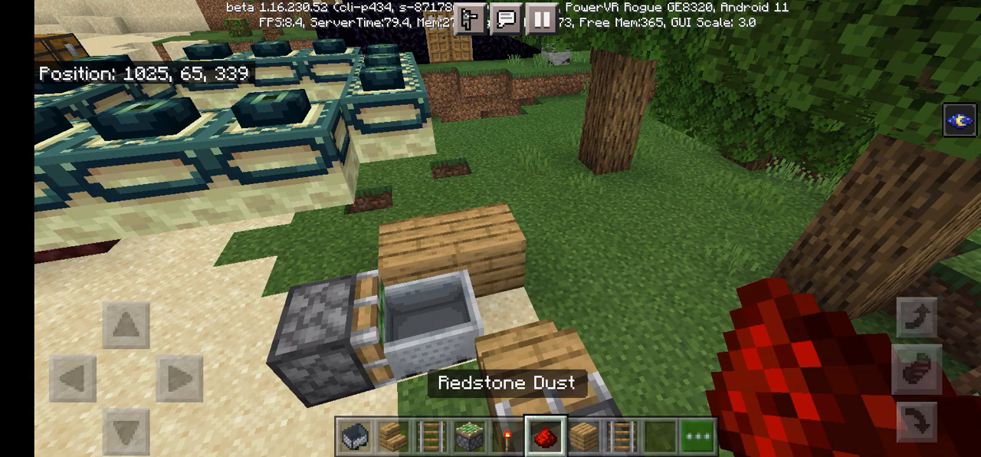
left_click(590, 436)
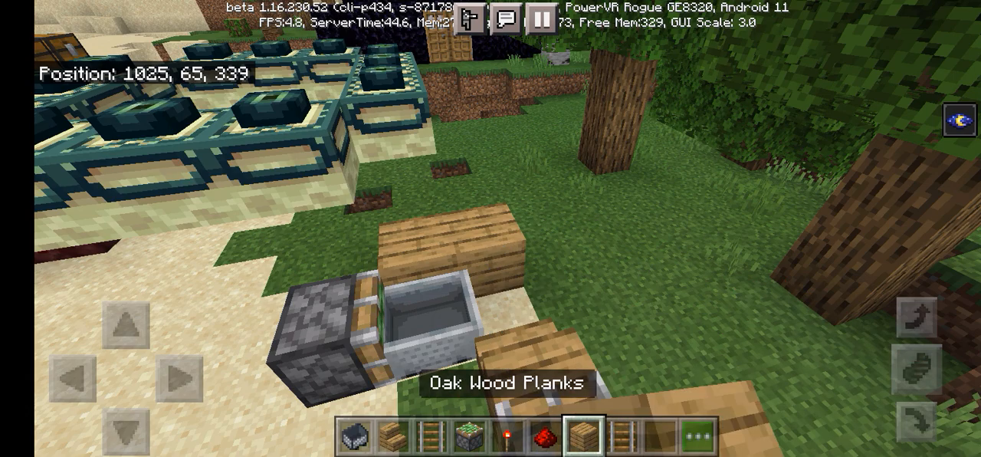